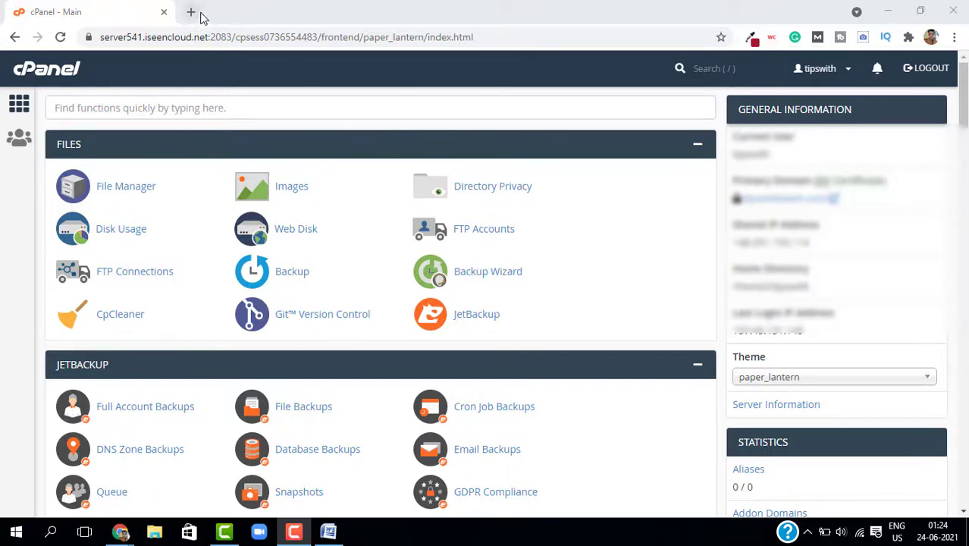
Load tipswithalam.com/wp-includes/js/jquery/ in a new tab and go up to the openly listed /wp-includes/js/ directory.
left_click(191, 12)
type("tipswithalam.com")
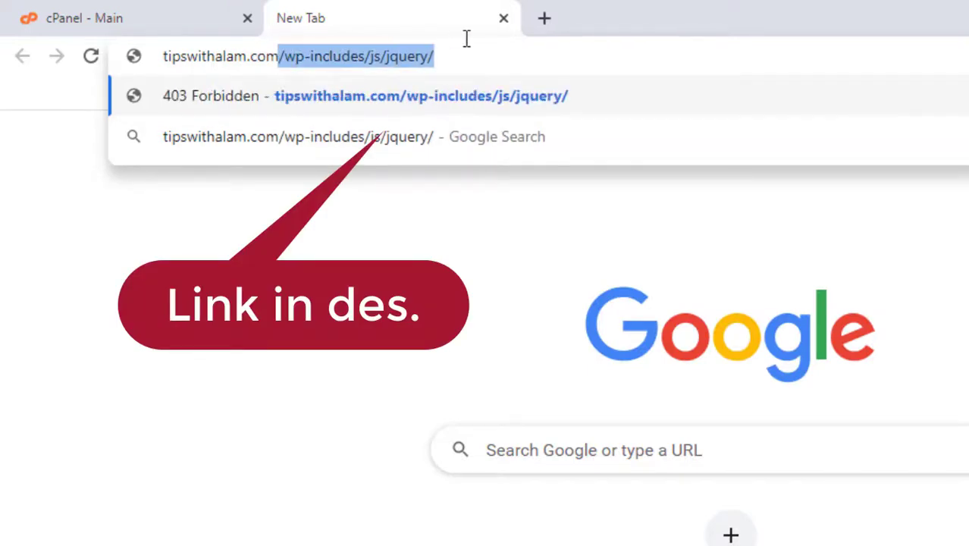
key("Enter")
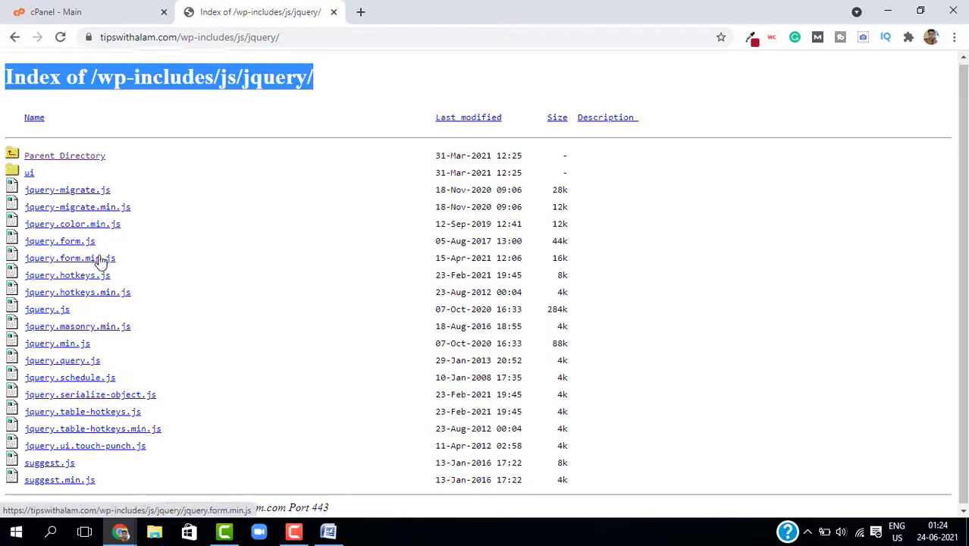
left_click(64, 154)
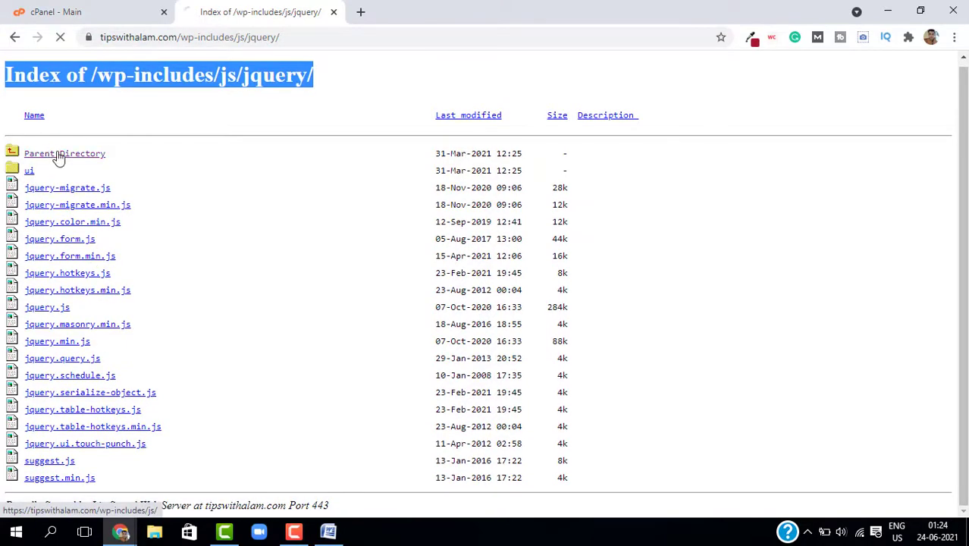
left_click(64, 153)
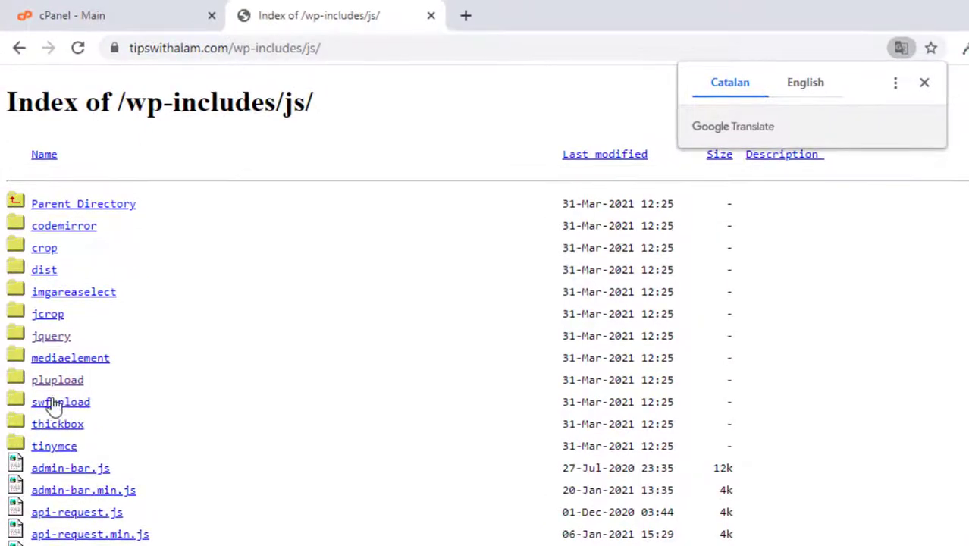
mouse_move(118, 273)
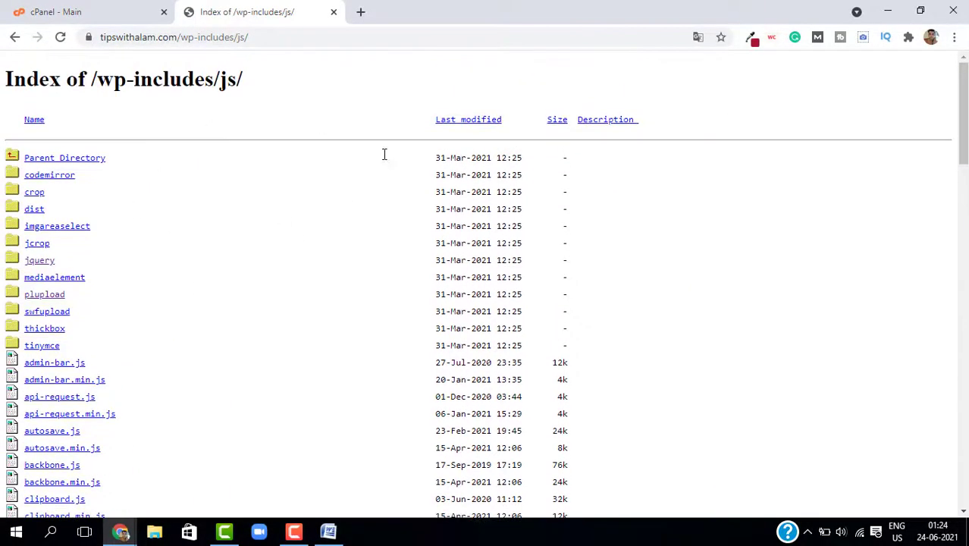
left_click(189, 36)
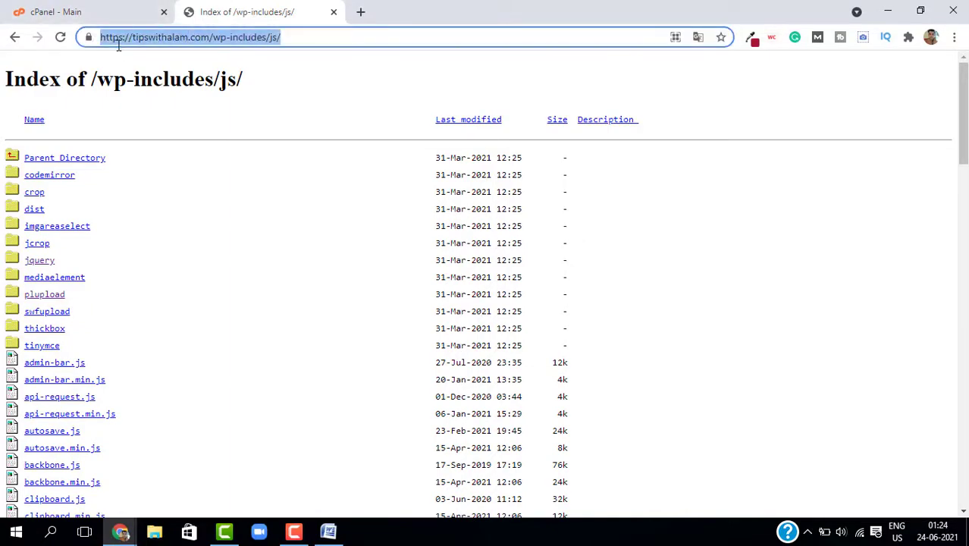
Browse the listing into the plupload folder, then return to the cPanel main tab.
type("yourwebsite.com/")
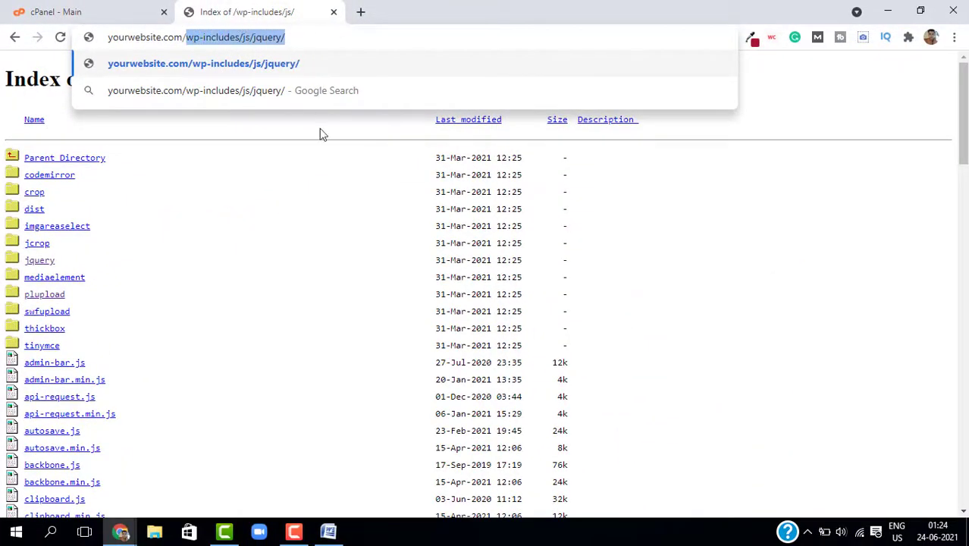
scroll("down", 3)
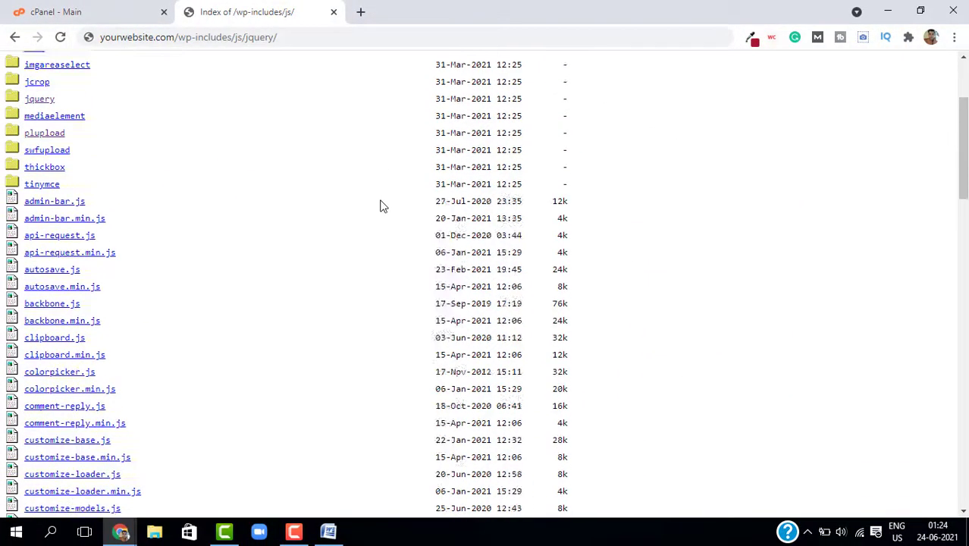
scroll("down", 3)
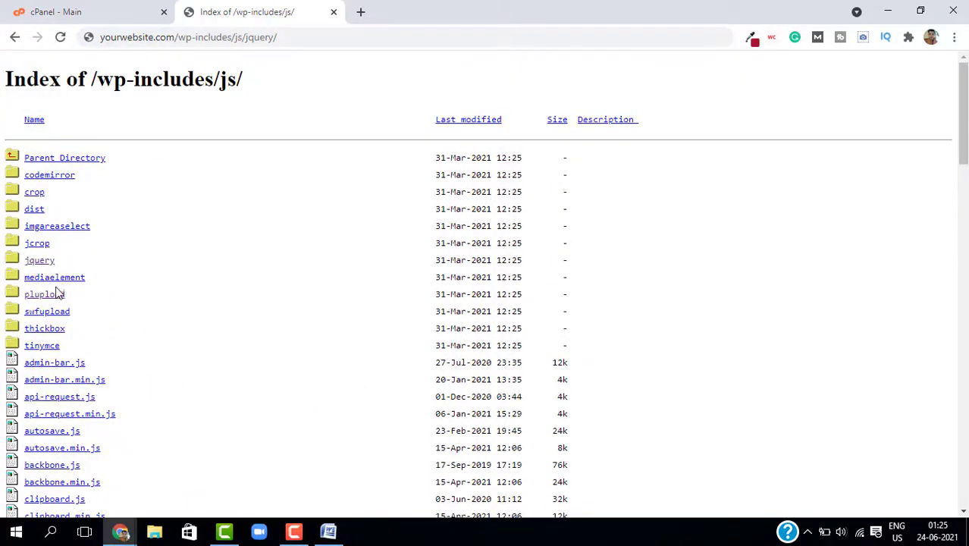
left_click(44, 294)
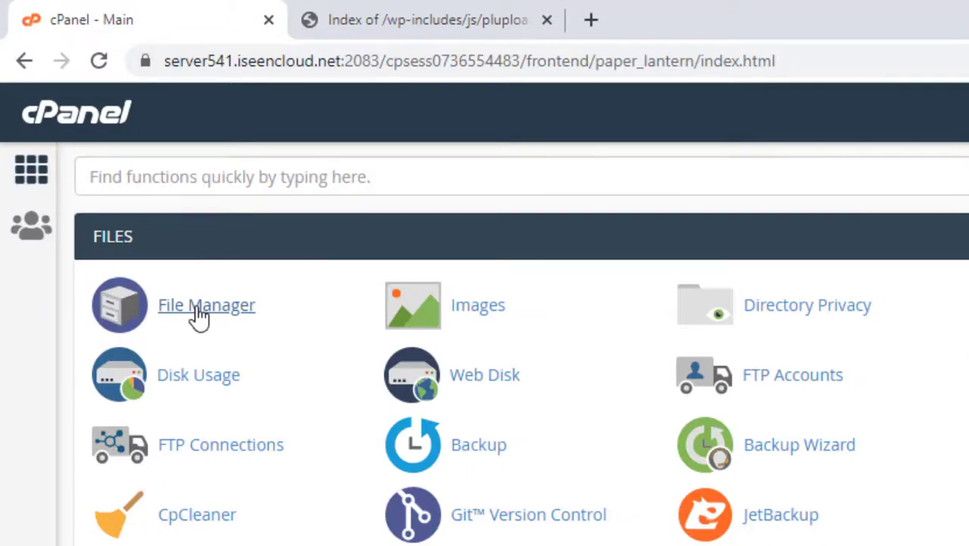
Go into public_html in File Manager and select the .htaccess file.
left_click(206, 305)
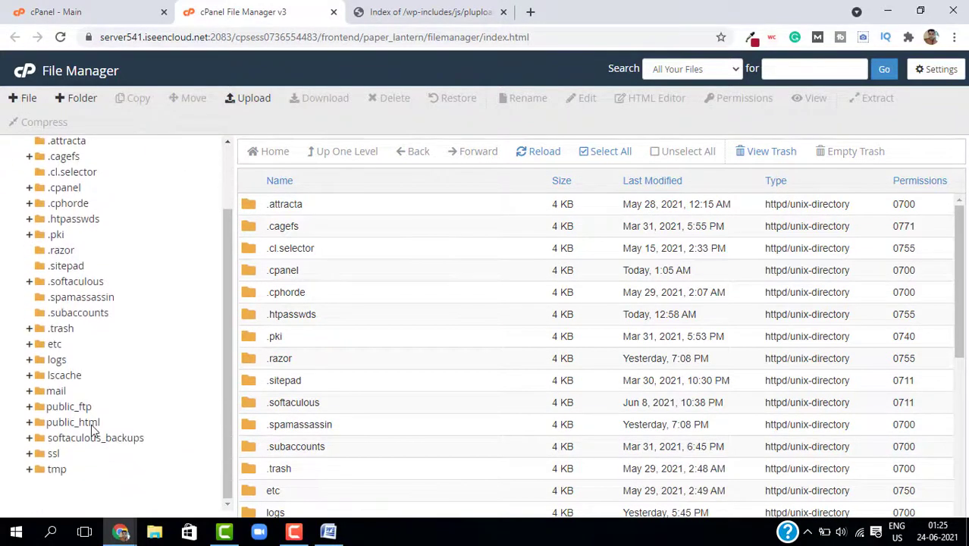
left_click(70, 406)
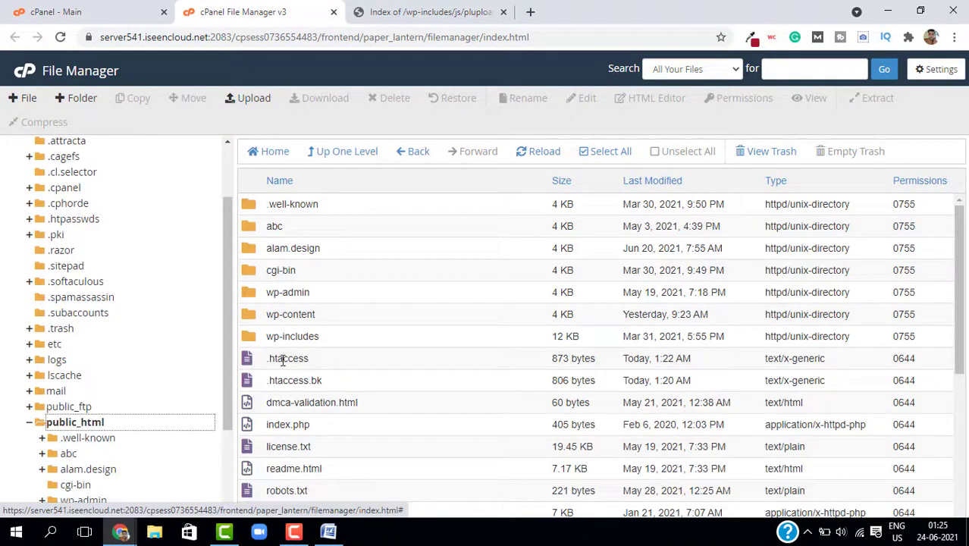
left_click(289, 358)
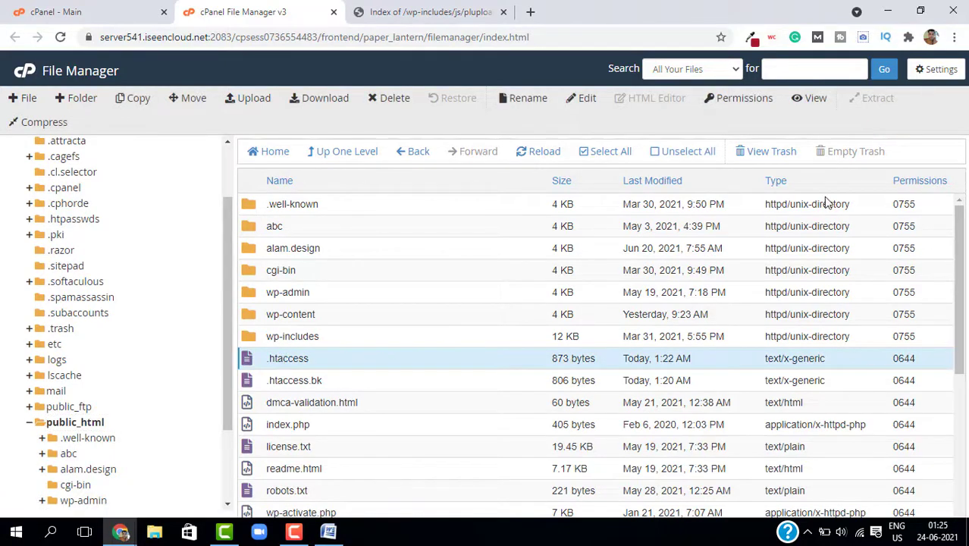
Enable Show Hidden Files (dotfiles) in File Manager settings and save.
left_click(936, 70)
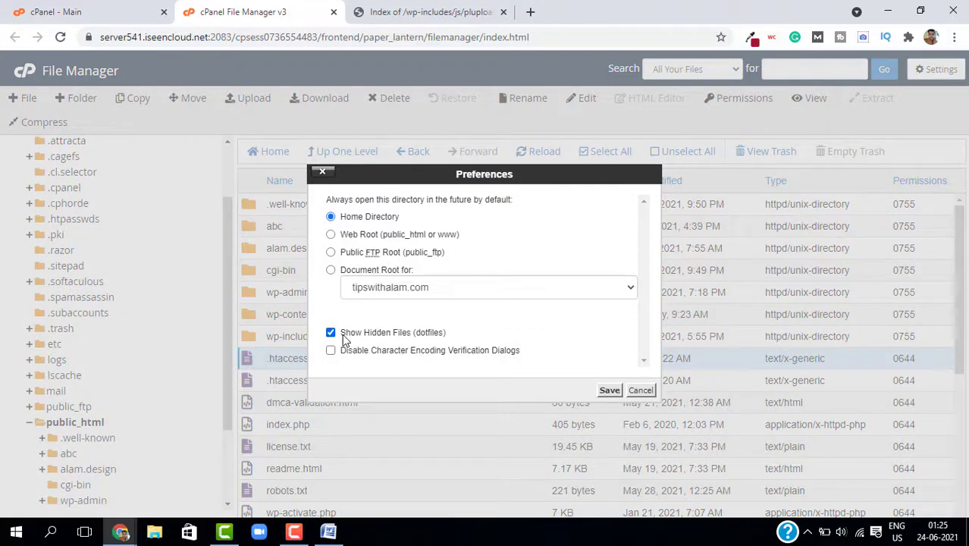
left_click(610, 390)
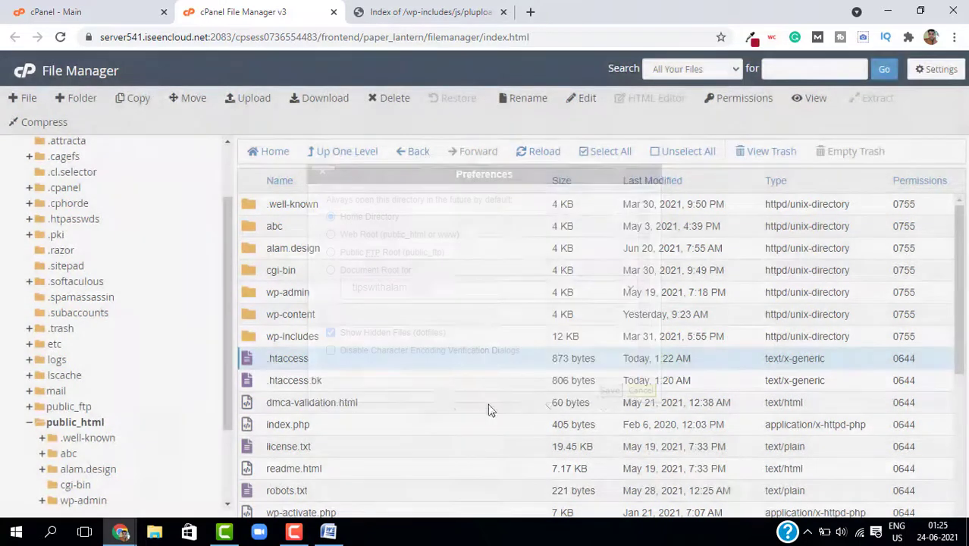
left_click(640, 390)
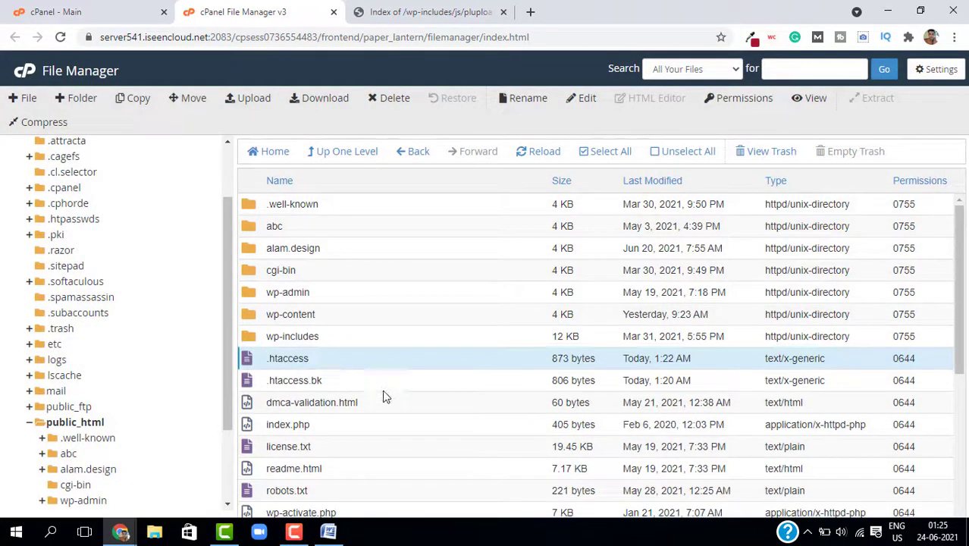
Bring .htaccess up in the File Manager code editor.
right_click(288, 358)
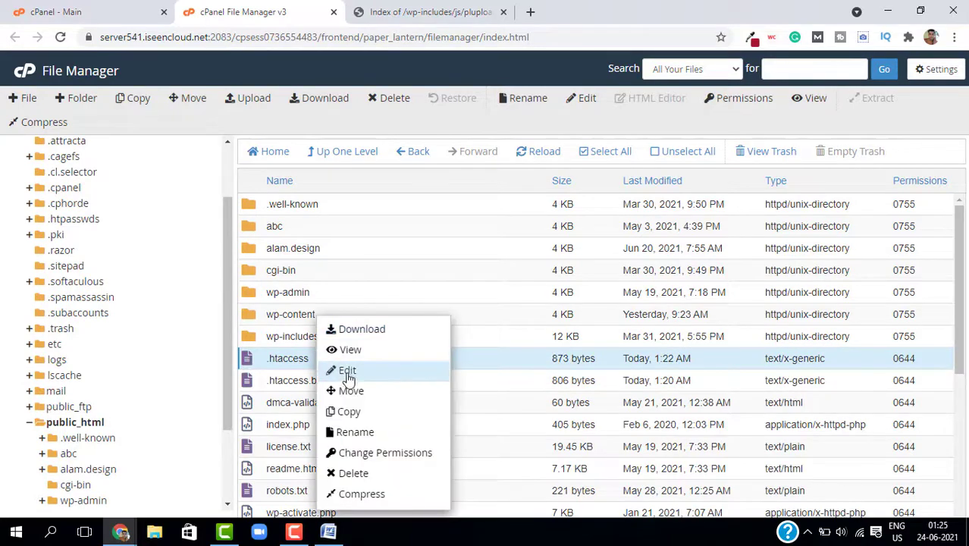
left_click(345, 370)
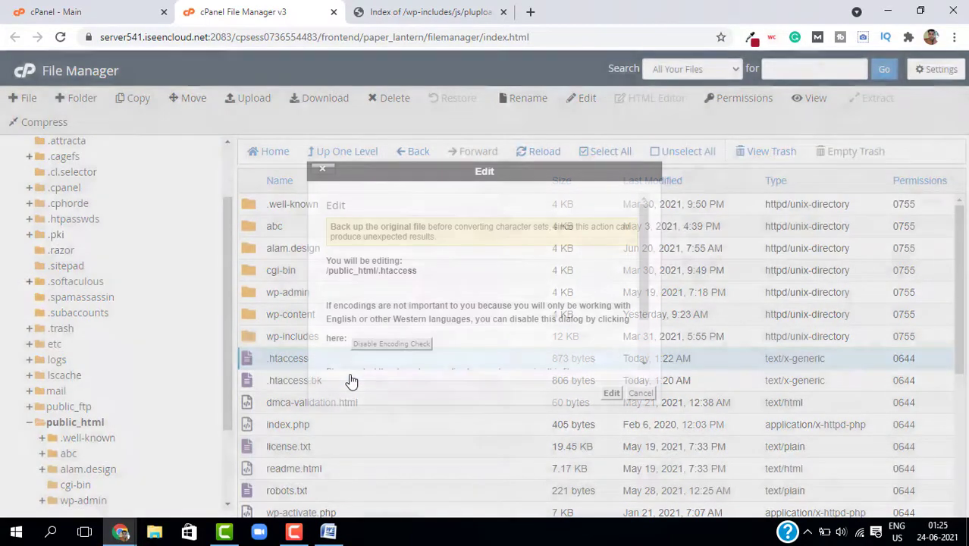
left_click(611, 393)
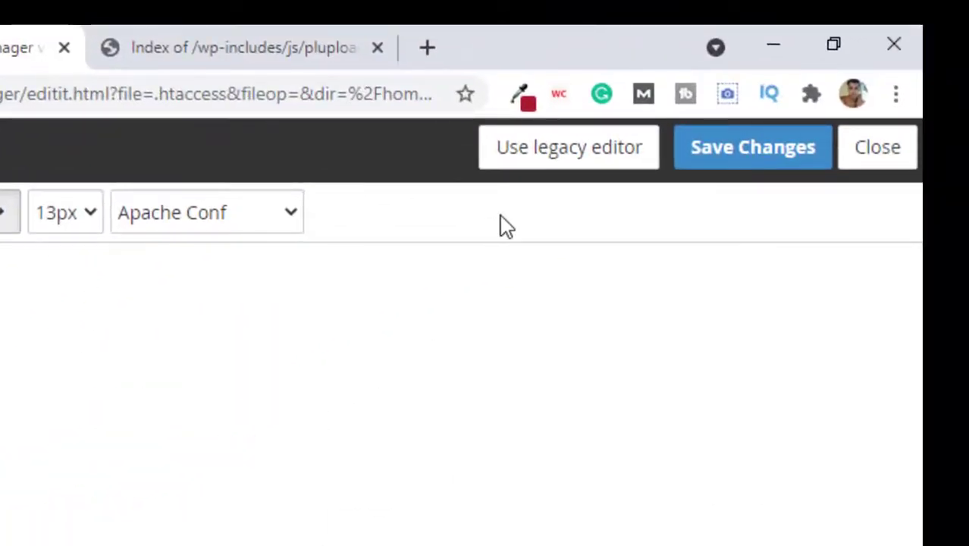
Append 'Options -Indexes' to .htaccess, save changes, and reload the public_html listing.
left_click(752, 147)
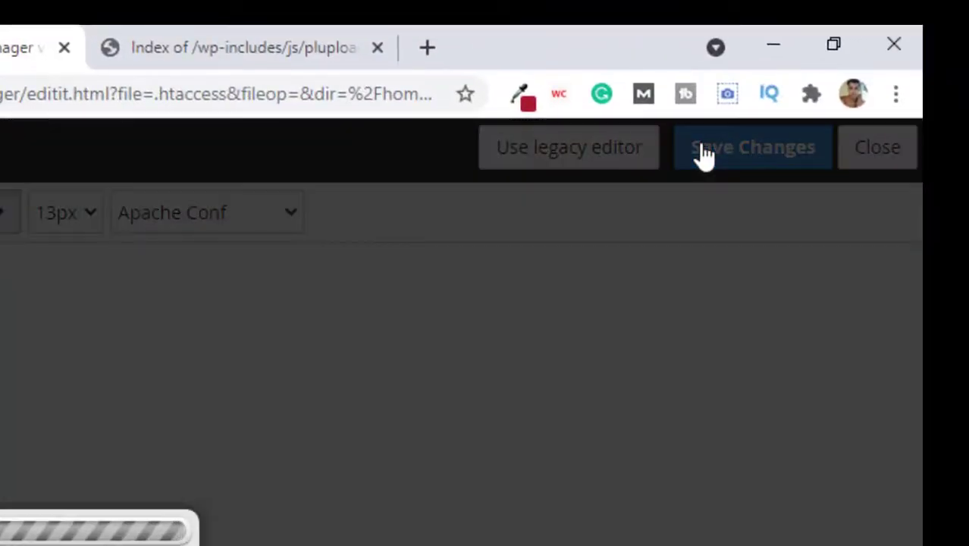
left_click(752, 147)
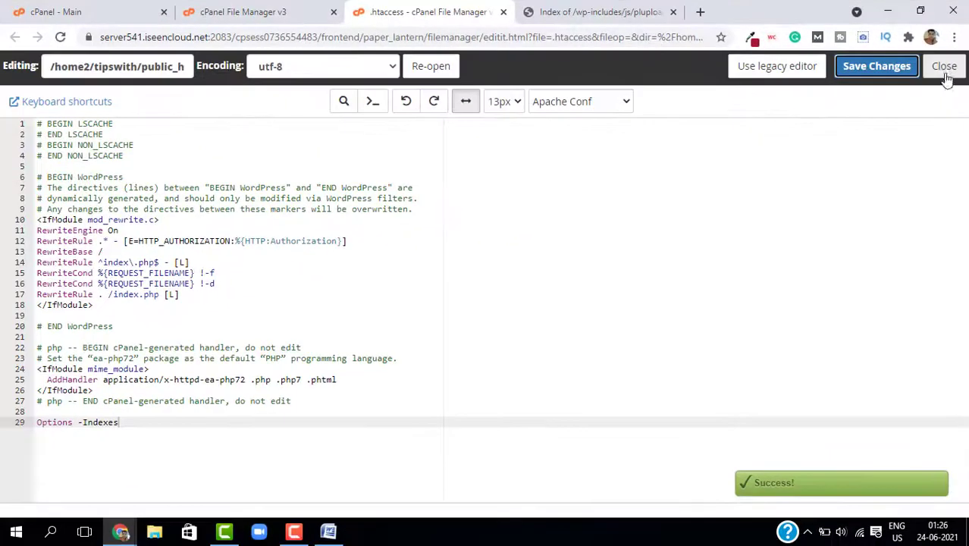
left_click(943, 67)
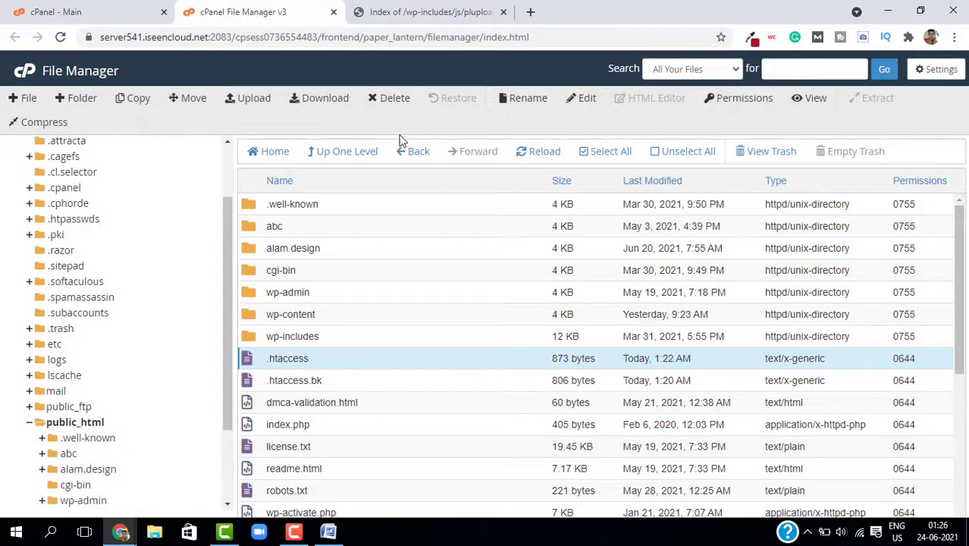
left_click(538, 152)
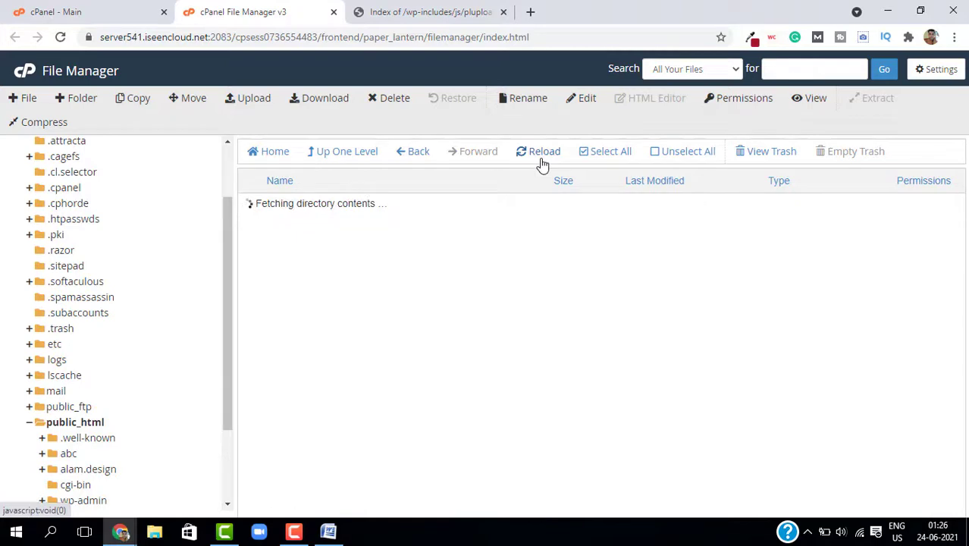
Refresh the plupload directory page and highlight the resulting 403 Forbidden message.
left_click(543, 151)
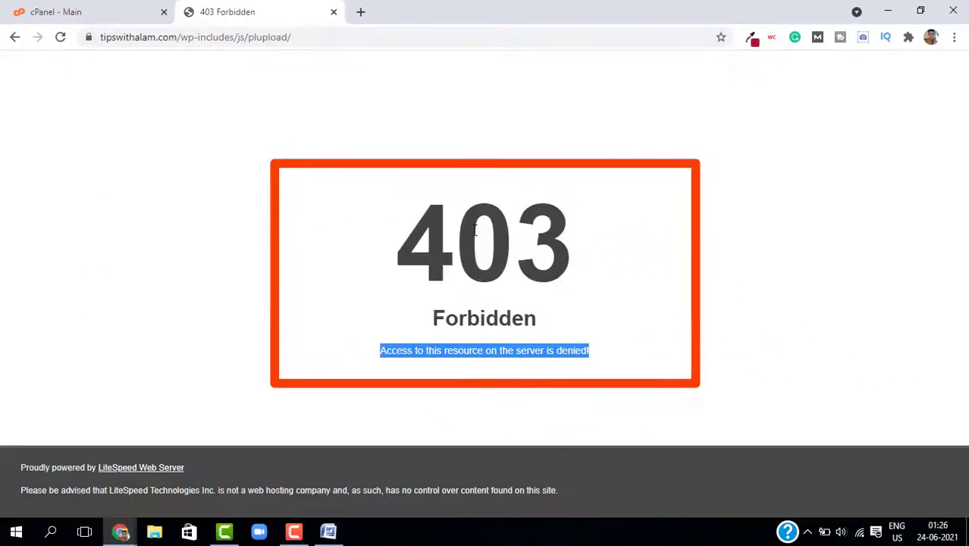
left_click(484, 319)
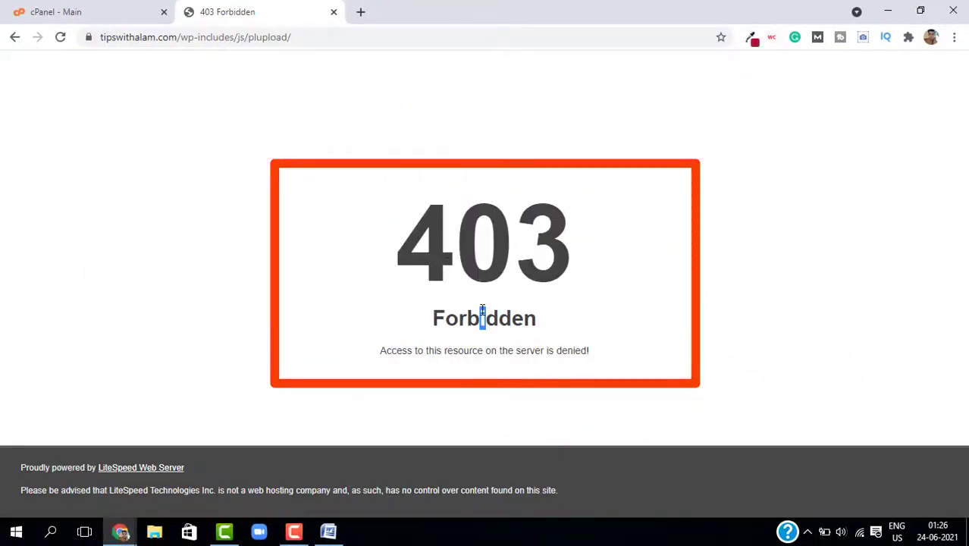
left_click_drag(479, 318, 537, 319)
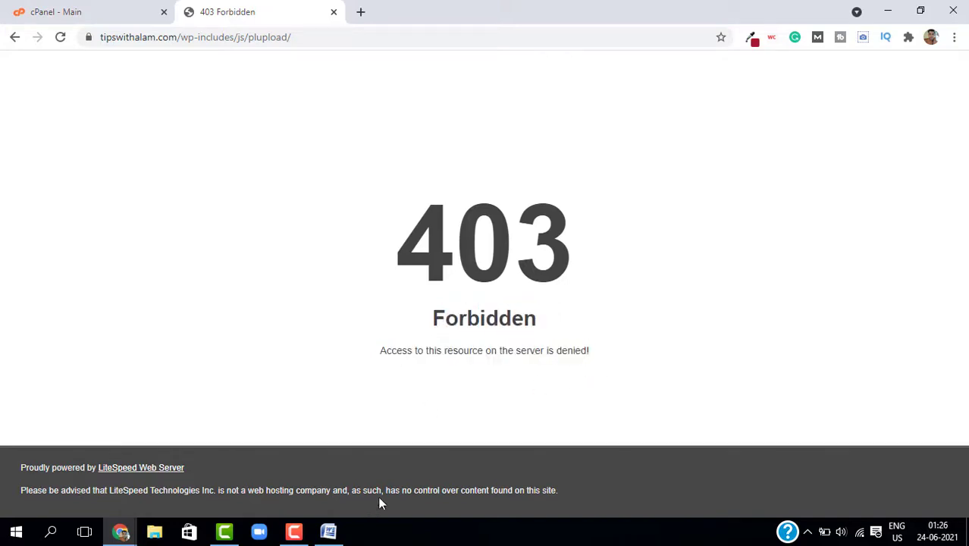
mouse_move(235, 148)
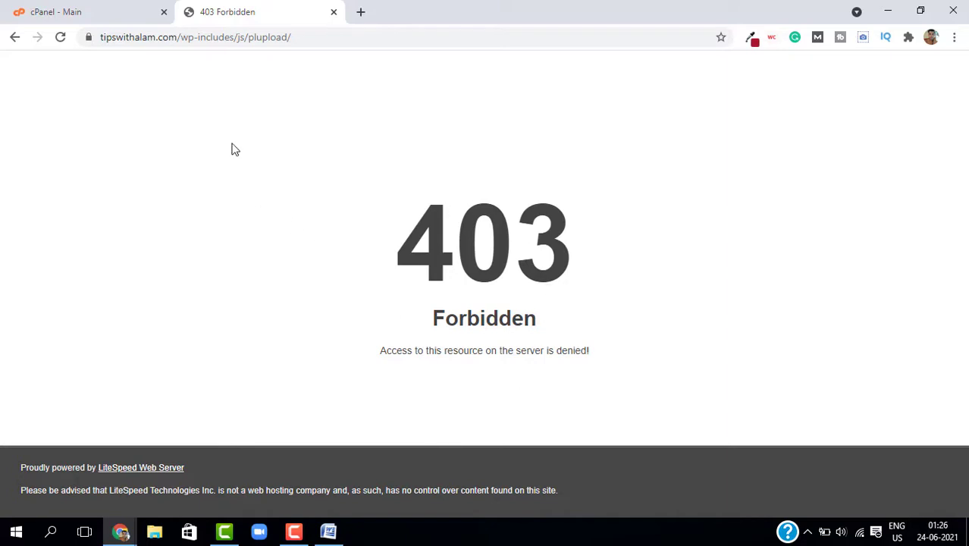
Check the Word notes with the example URL and Options -Indexes, then go back to the cPanel main tab.
left_click(327, 531)
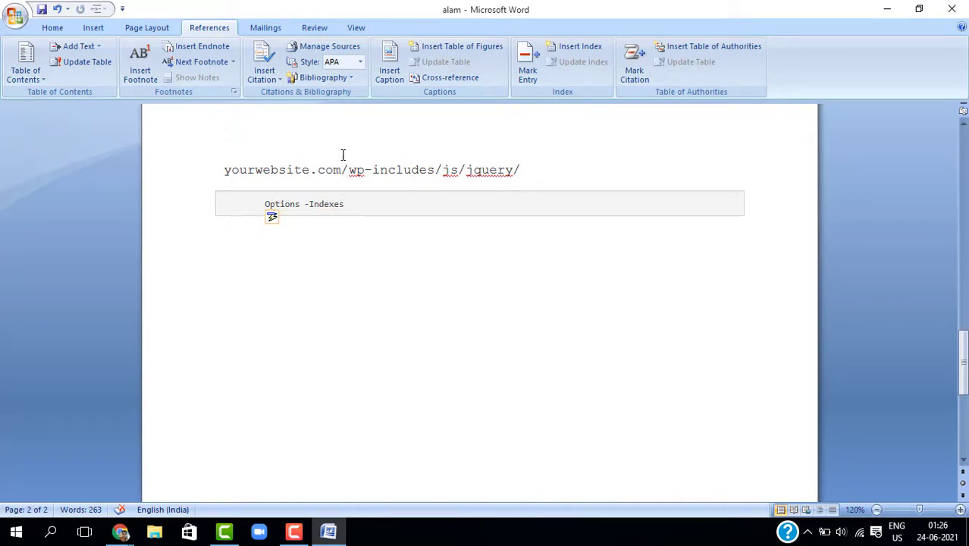
left_click_drag(349, 170, 520, 170)
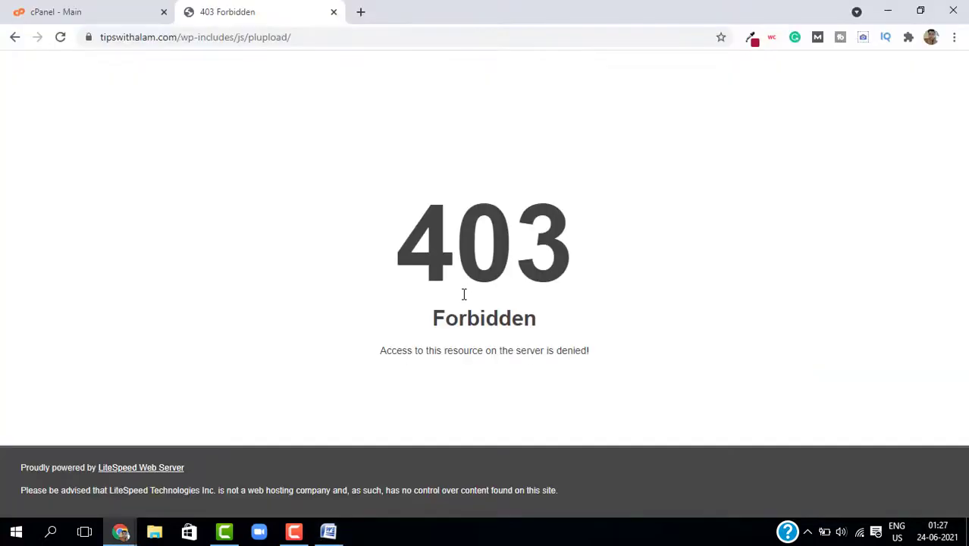
left_click(54, 12)
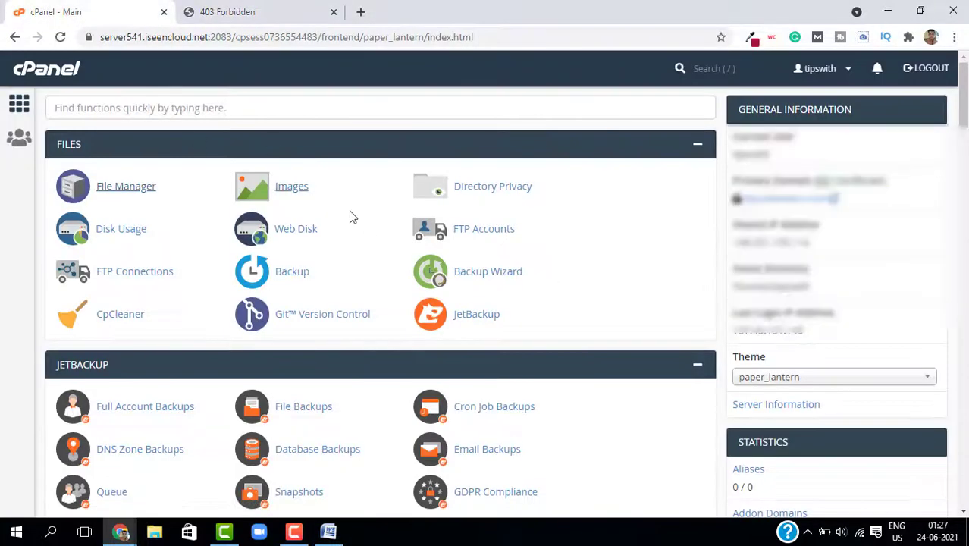